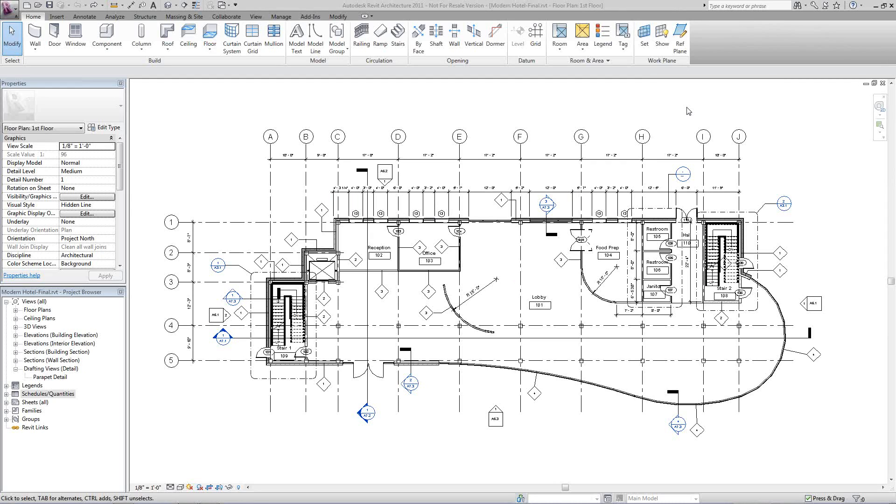
mouse_move(258, 52)
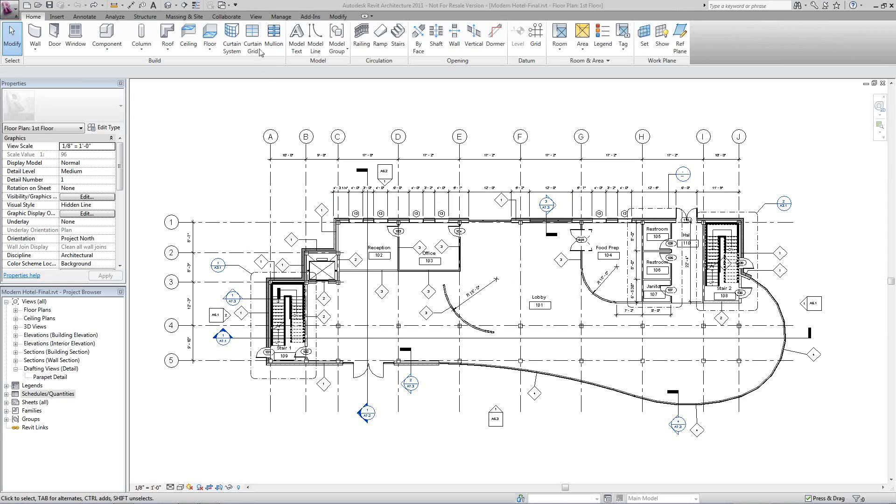
Create a new legend view named Doors at 1/4" = 1'-0" scale via View > Legends > Legend
click(256, 17)
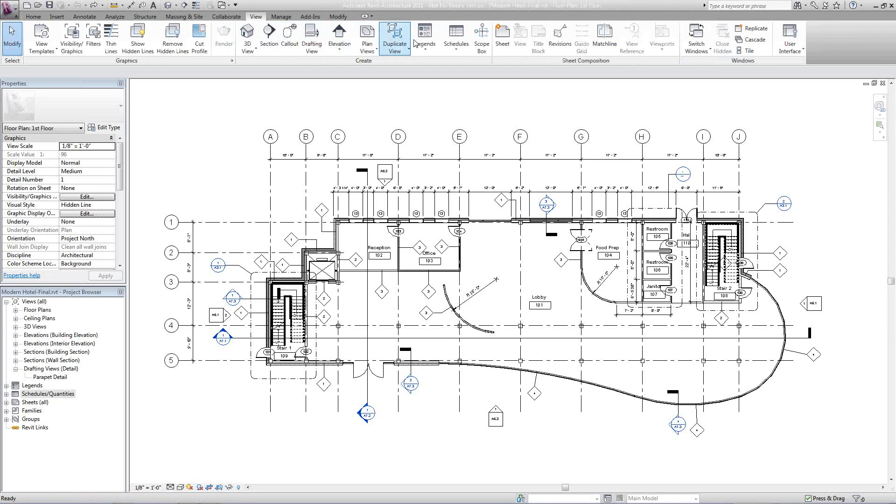
click(425, 35)
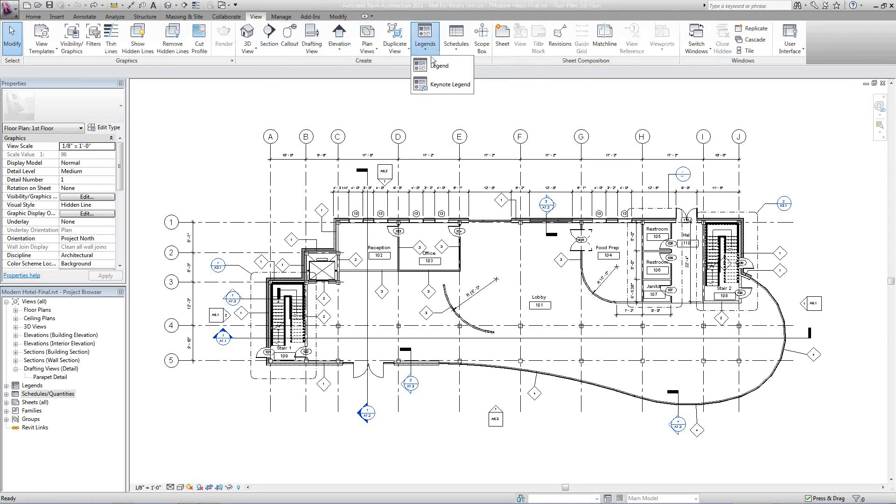
click(439, 66)
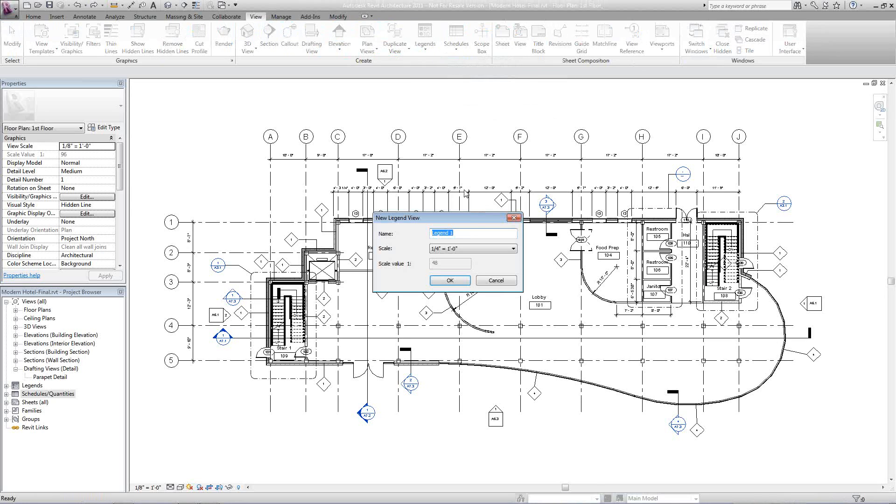
text(Doors)
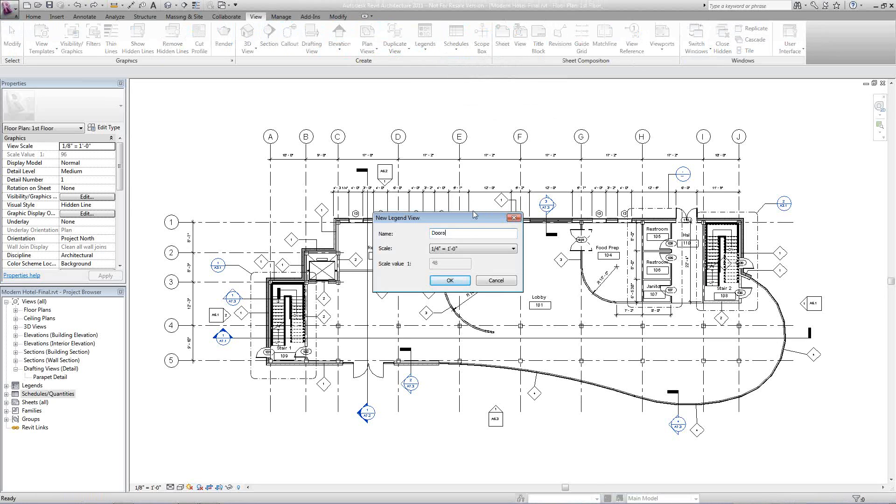
click(450, 280)
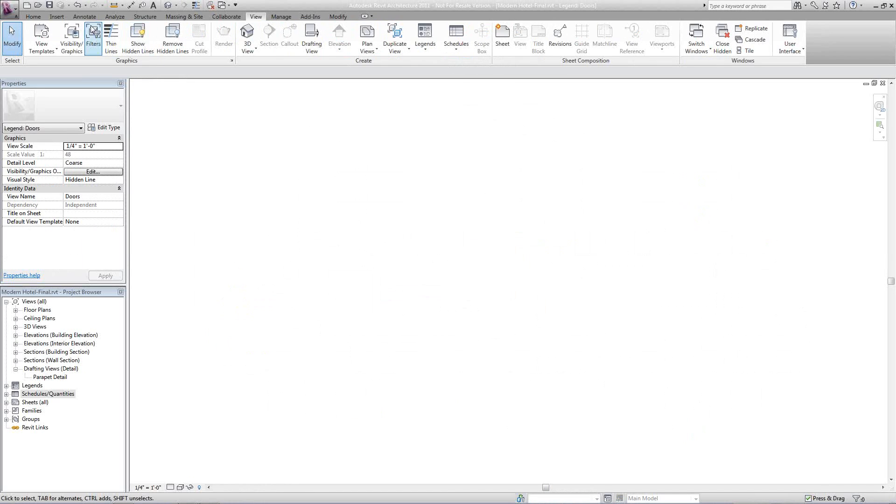
Place the first door elevation in the Doors legend using Legend Component
click(83, 17)
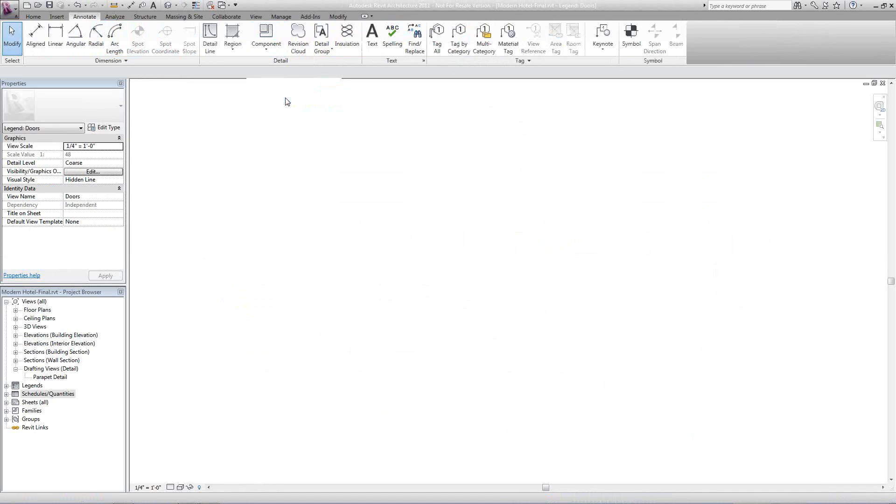
click(266, 37)
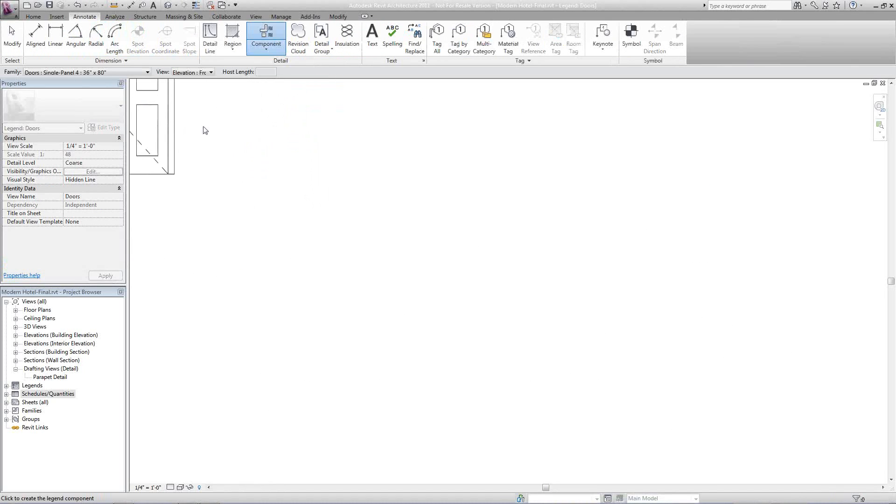
click(243, 201)
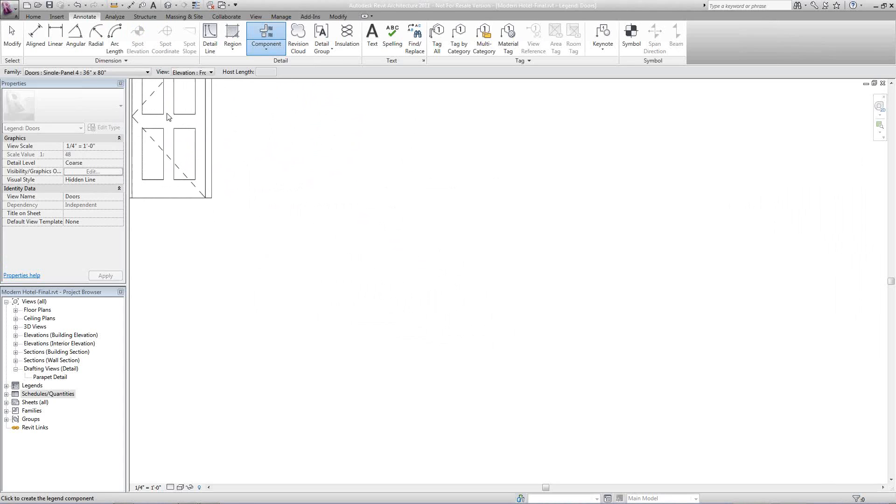
Choose the four-panel bifold door from the Family list and place its elevation
click(147, 72)
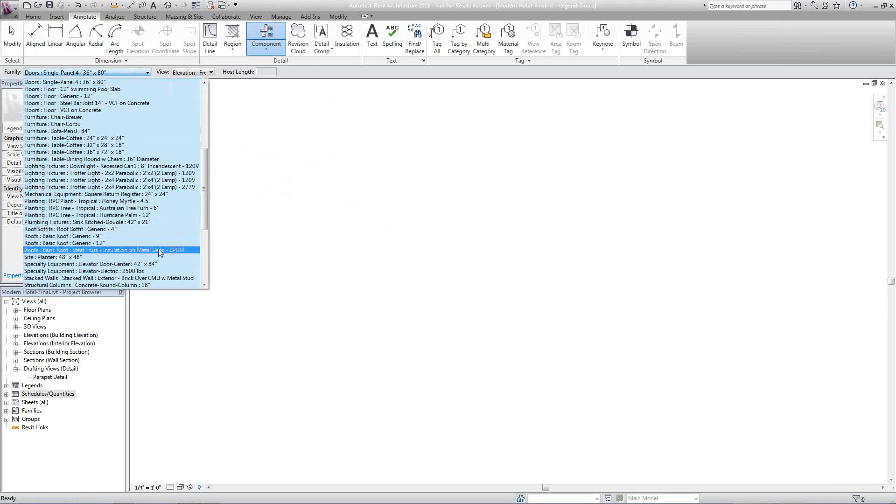
scroll(down, 3)
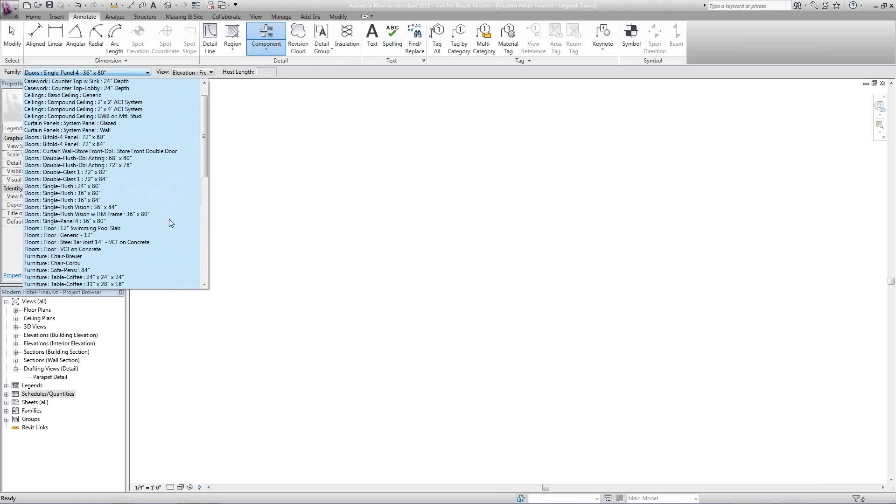
click(64, 143)
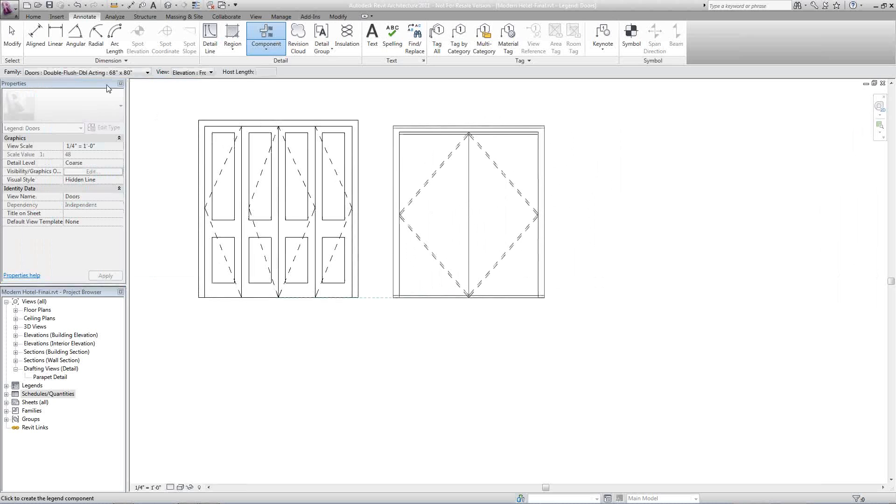
Add a single-leaf door elevation to the right of the bifold and double doors
click(687, 250)
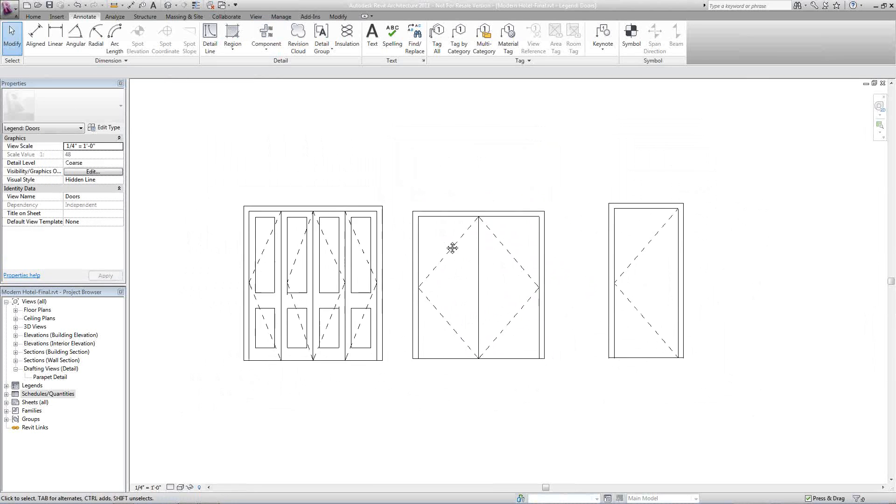
click(371, 32)
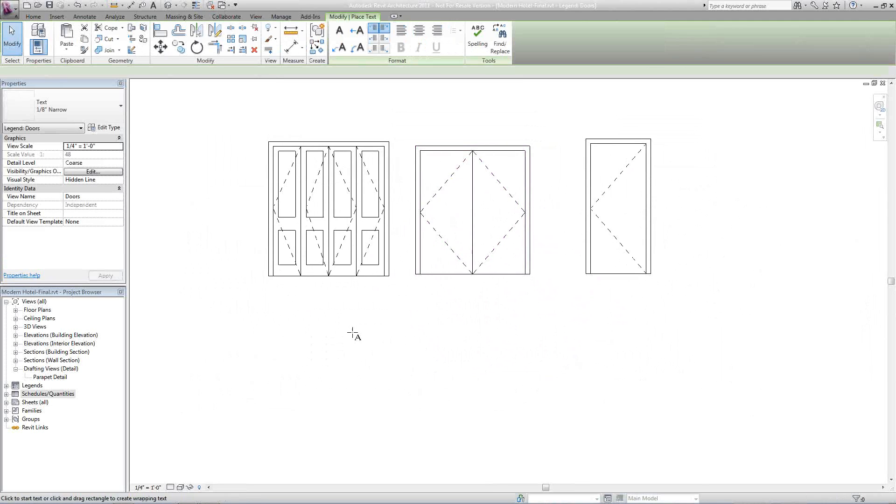
Label the three doors TYPE A, TYPE B and TYPE C with text boxes beneath each
drag(269, 296, 390, 316)
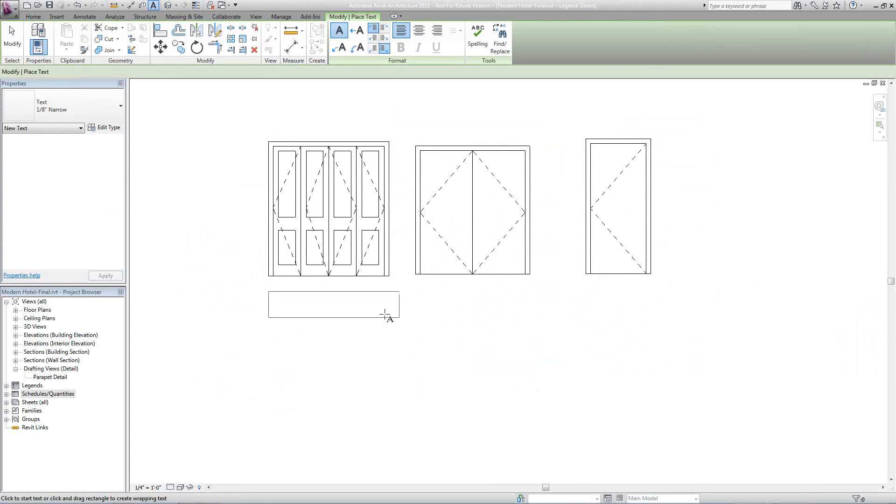
text(T)
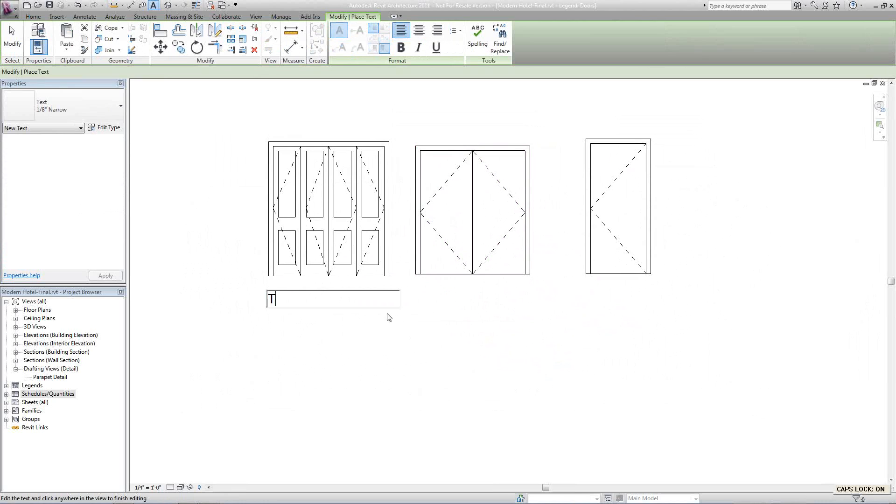
text(YPE A)
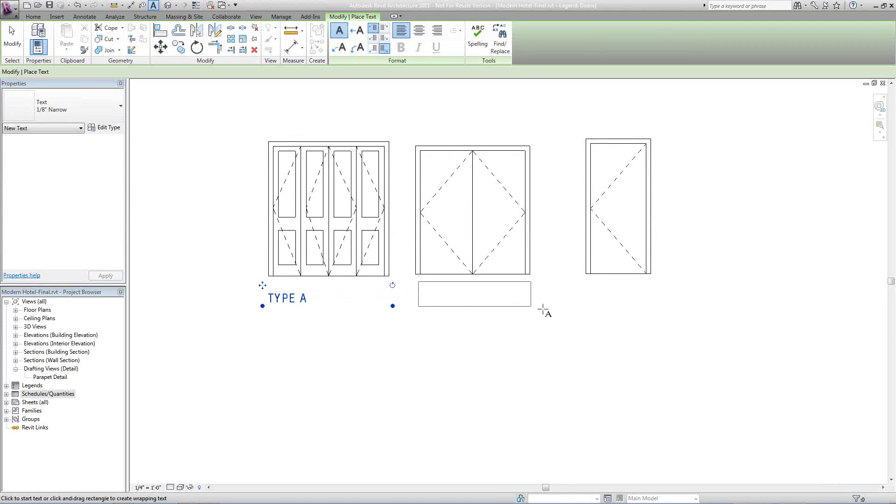
text(TYPE B)
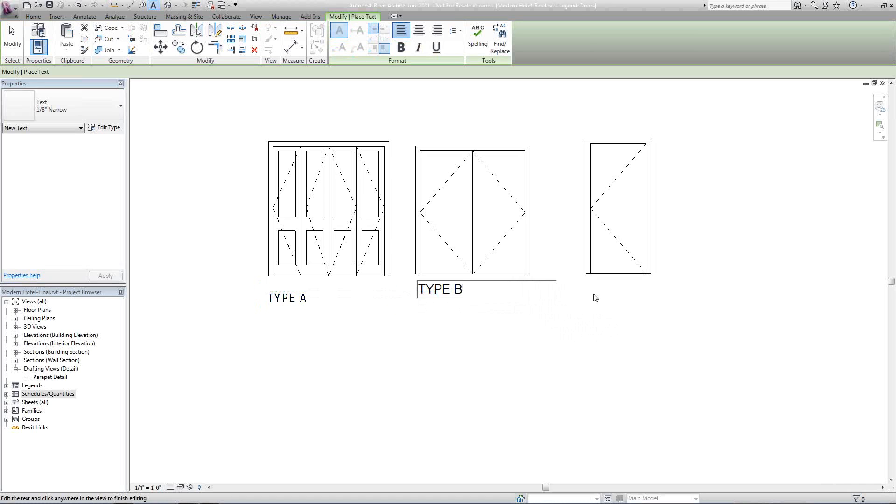
text(TY)
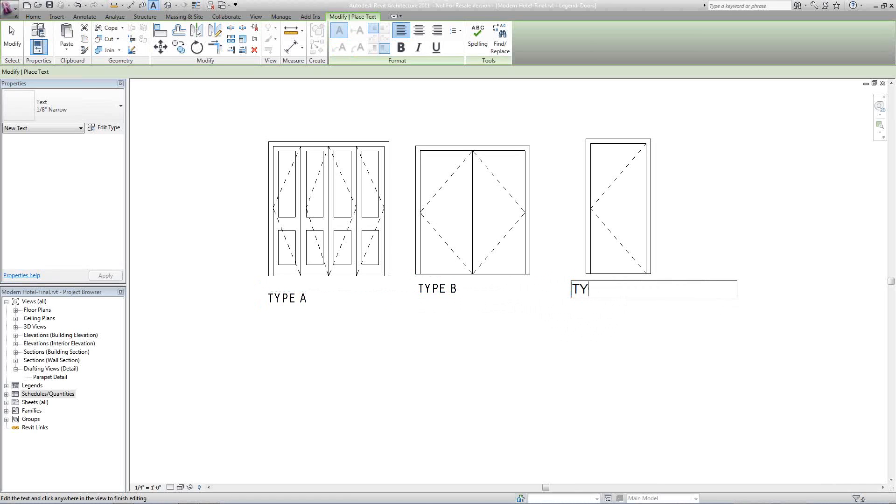
text(PE C)
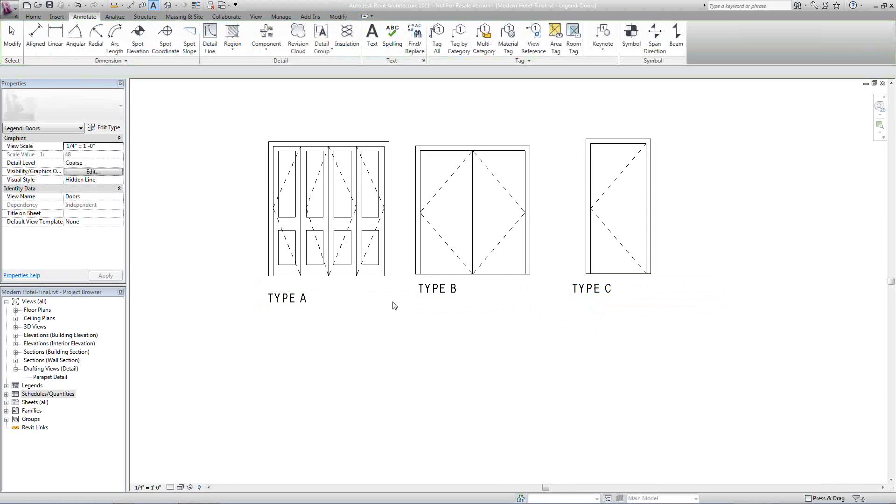
Center the TYPE labels under their doors and start an Aligned dimension
click(437, 288)
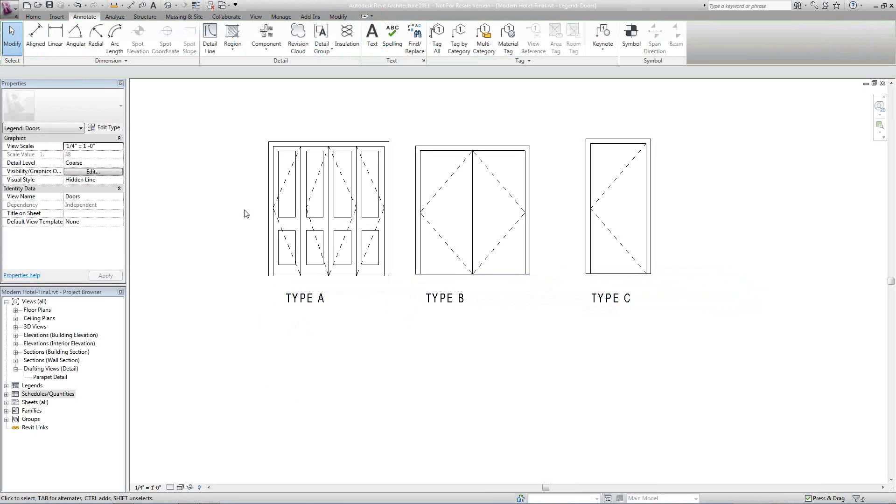
click(39, 38)
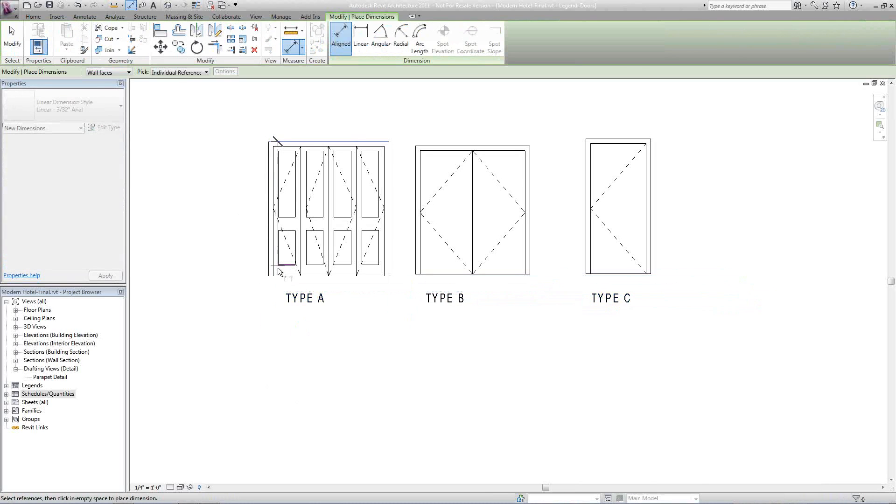